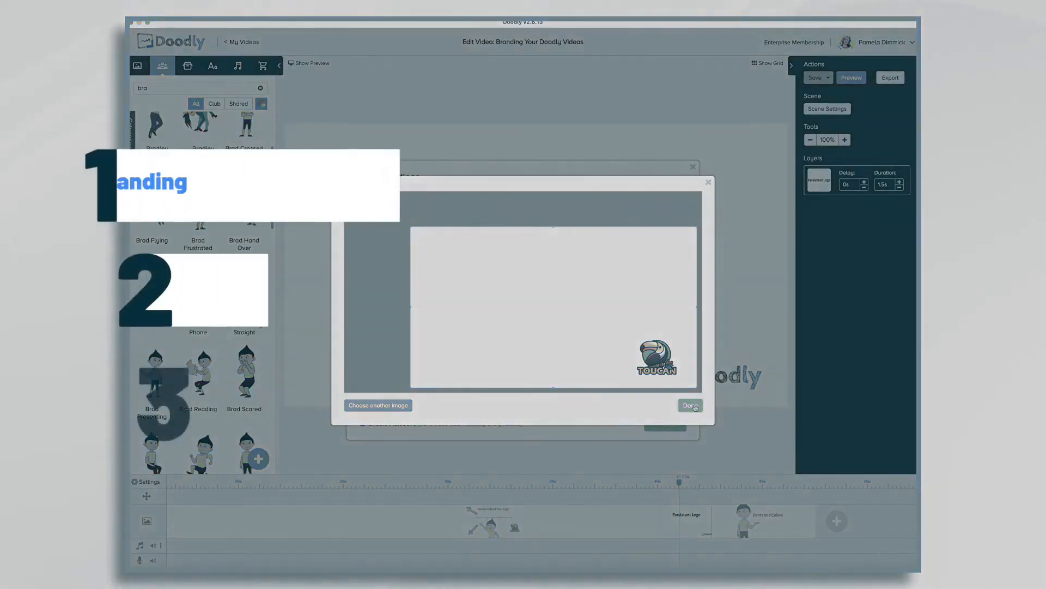
- Step through the A Brand Includes scene to reach the How to Upload Your Logo scene
left_click(688, 406)
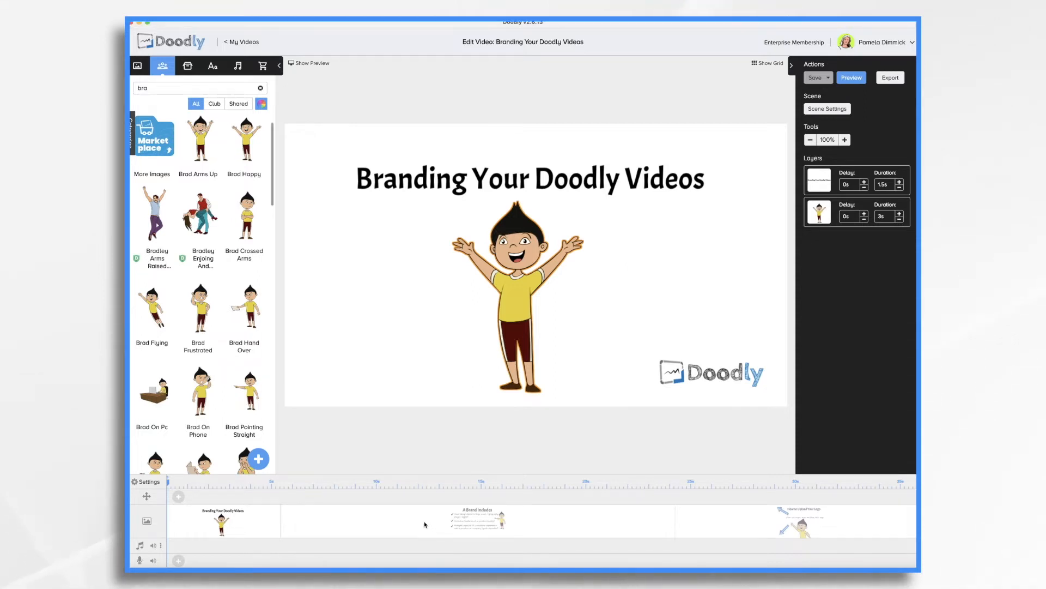
mouse_move(424, 524)
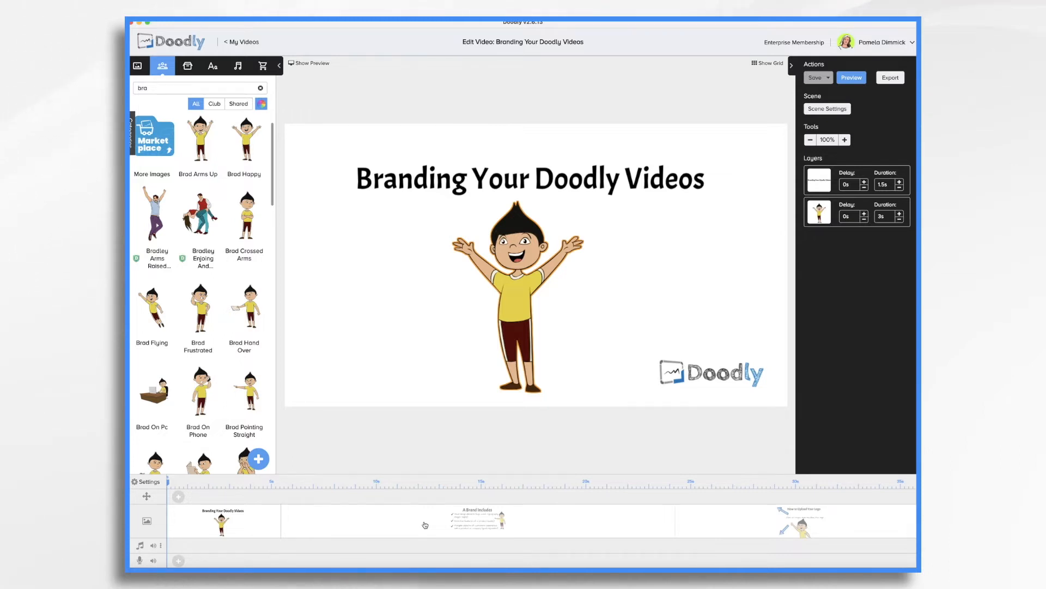
left_click(478, 521)
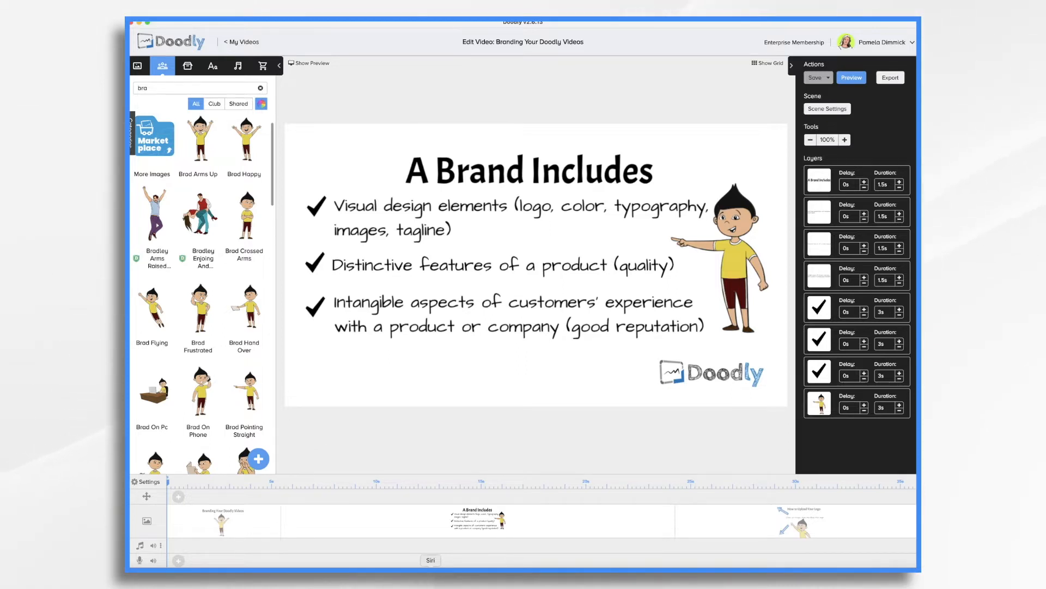
mouse_move(715, 560)
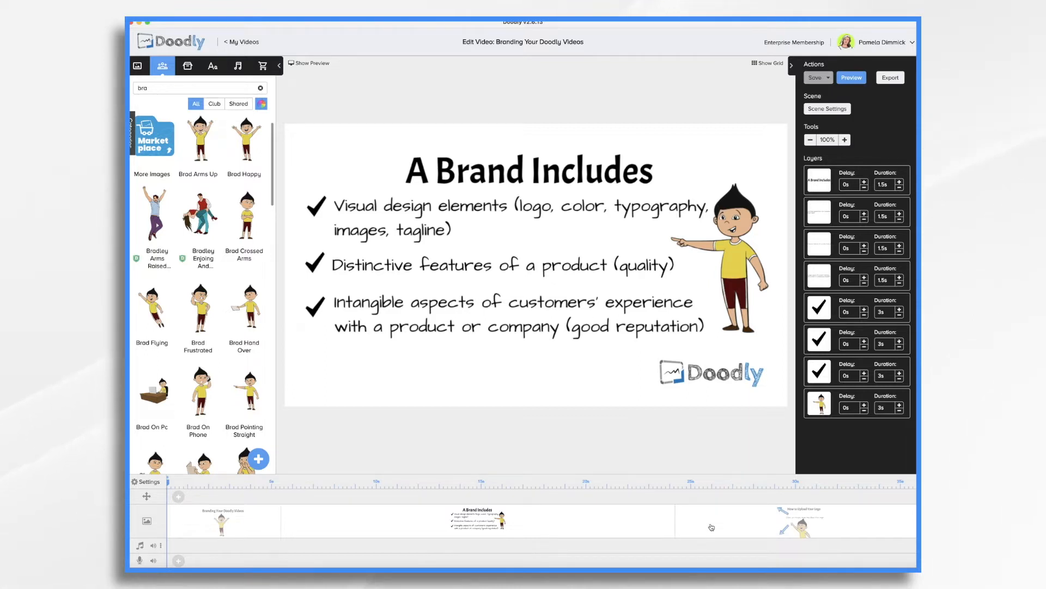
left_click(796, 521)
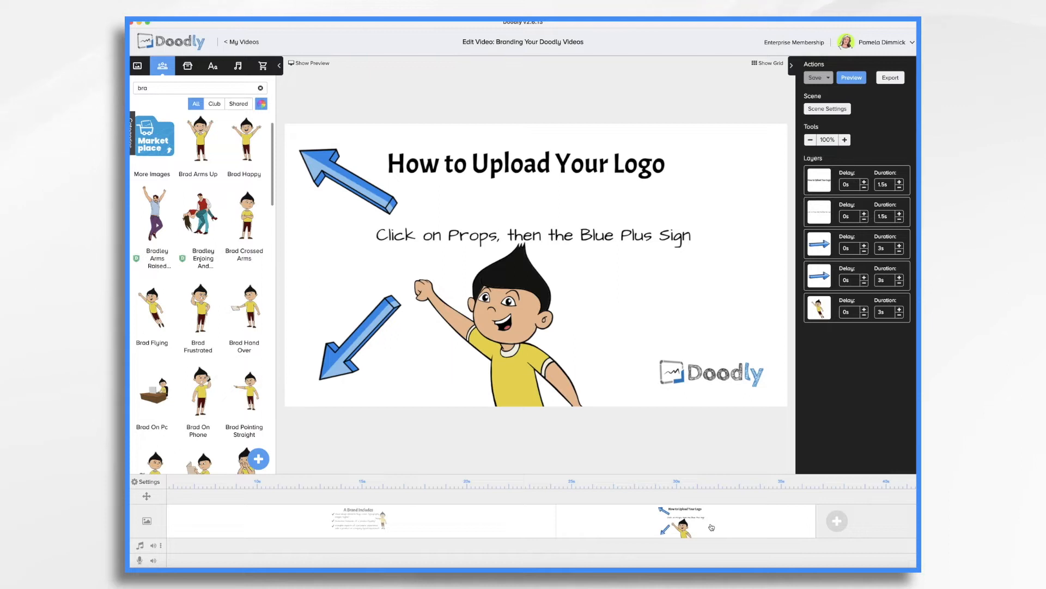
mouse_move(497, 130)
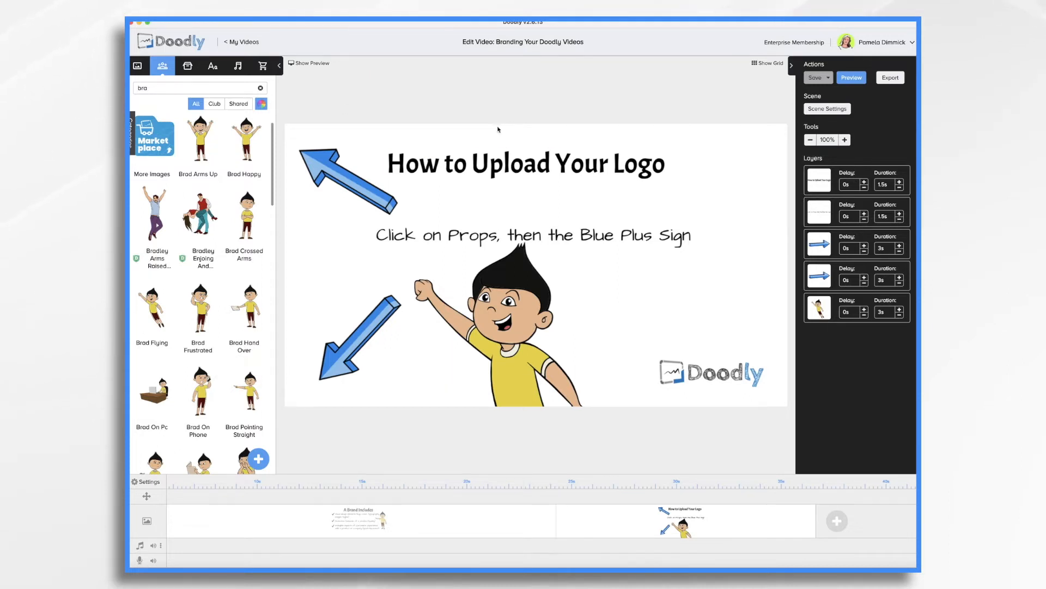
- Play and close a quick video preview, then switch the library to Props
left_click(851, 77)
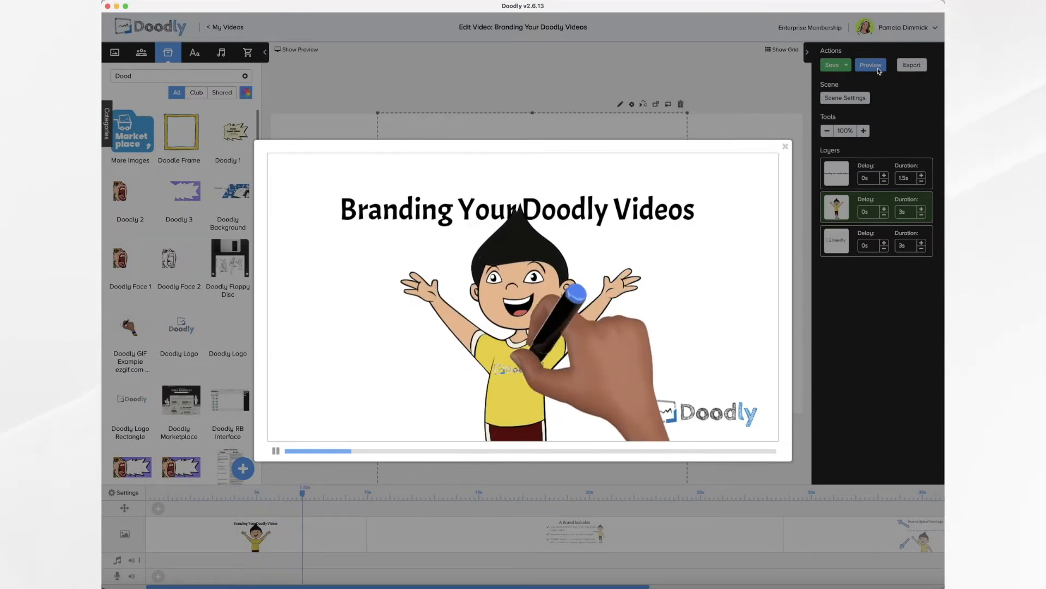
left_click(785, 146)
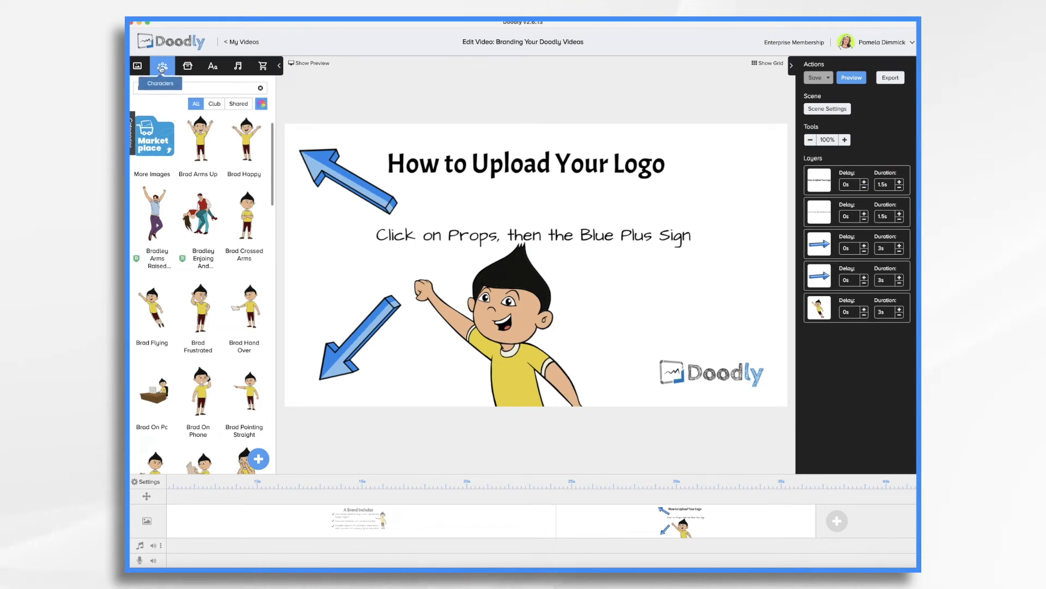
left_click(188, 65)
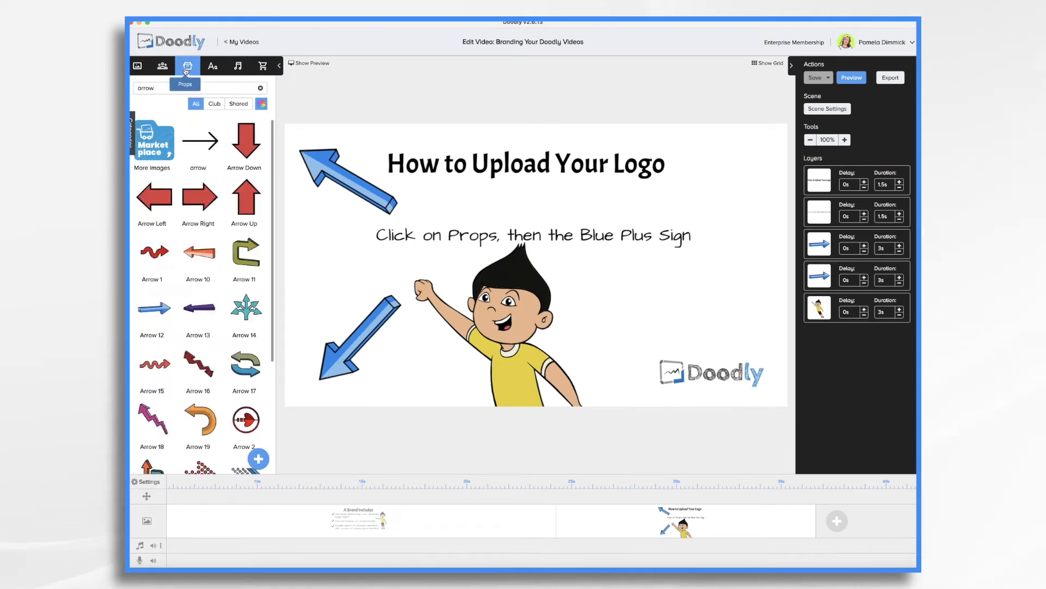
- Upload Toucan Logo.png from the computer as a new custom prop
left_click(257, 459)
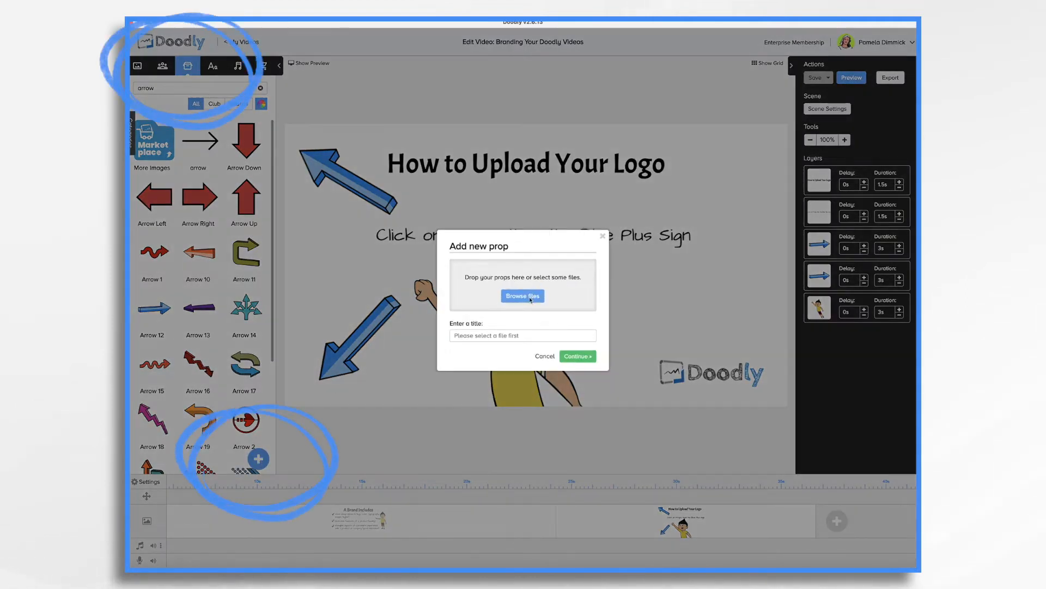
left_click(522, 295)
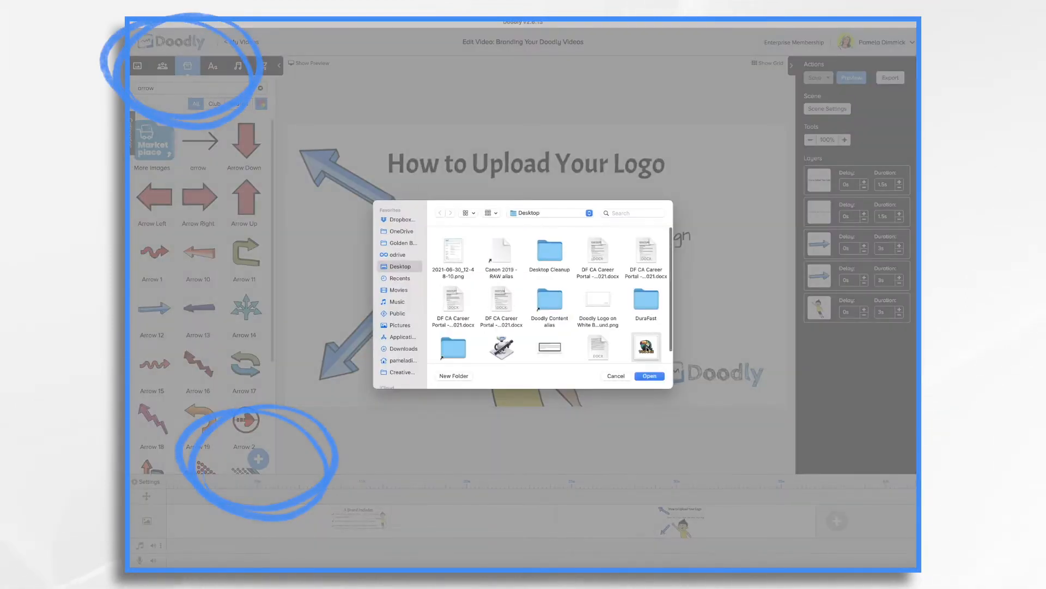
left_click(648, 376)
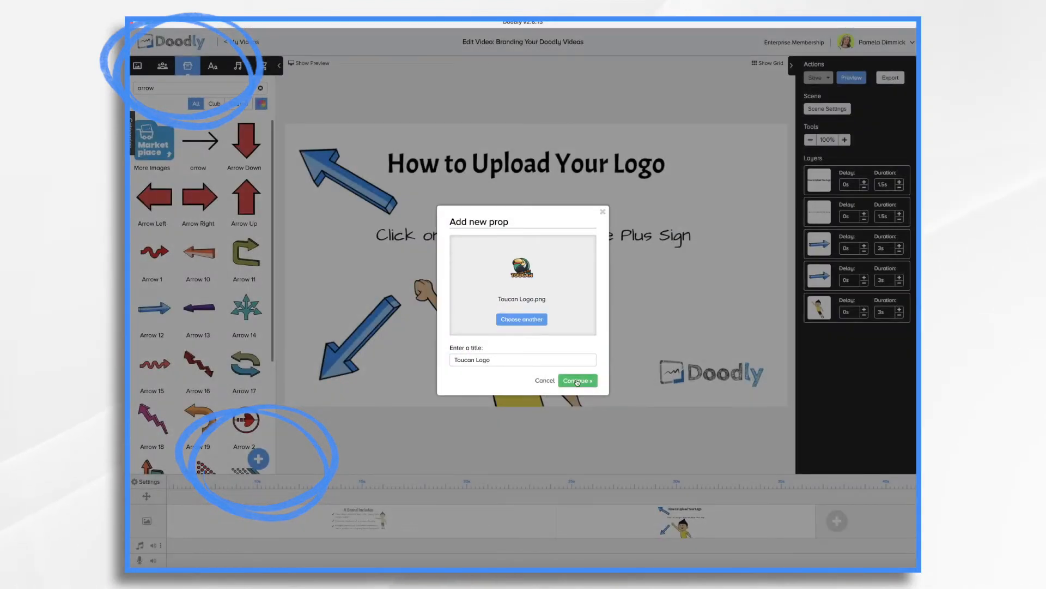
left_click(575, 380)
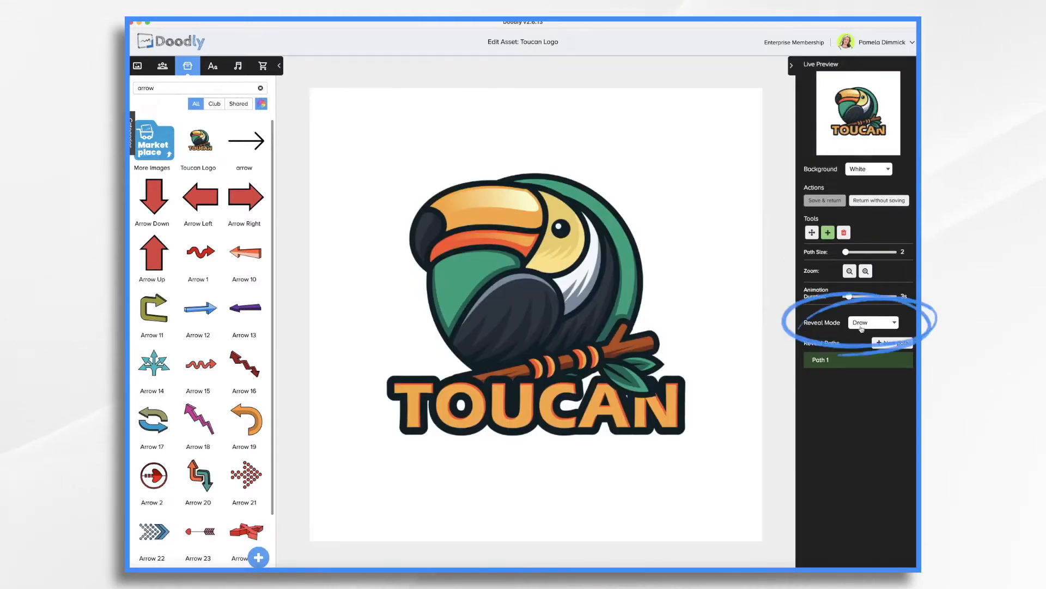
- Set the Toucan Logo's reveal mode to Fade, draw its reveal paths, and save & return
left_click(873, 323)
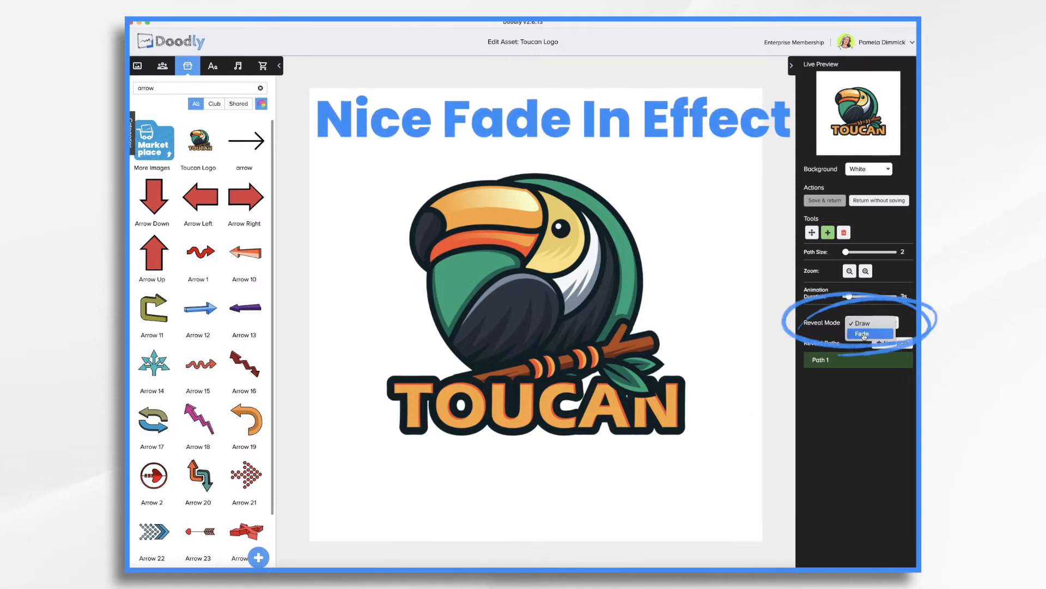
left_click(861, 333)
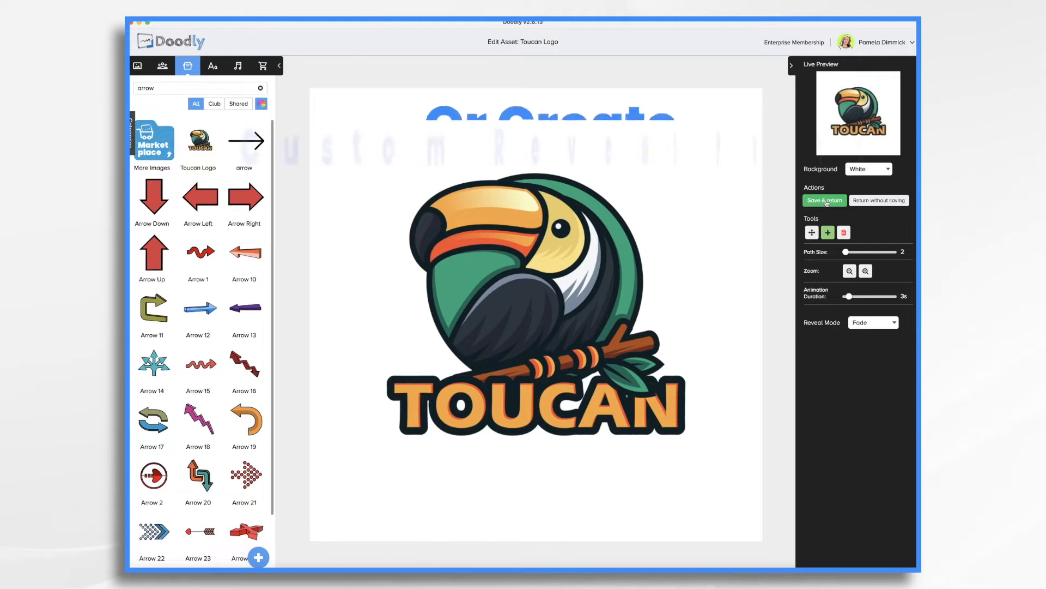
left_click(872, 323)
type("toucan")
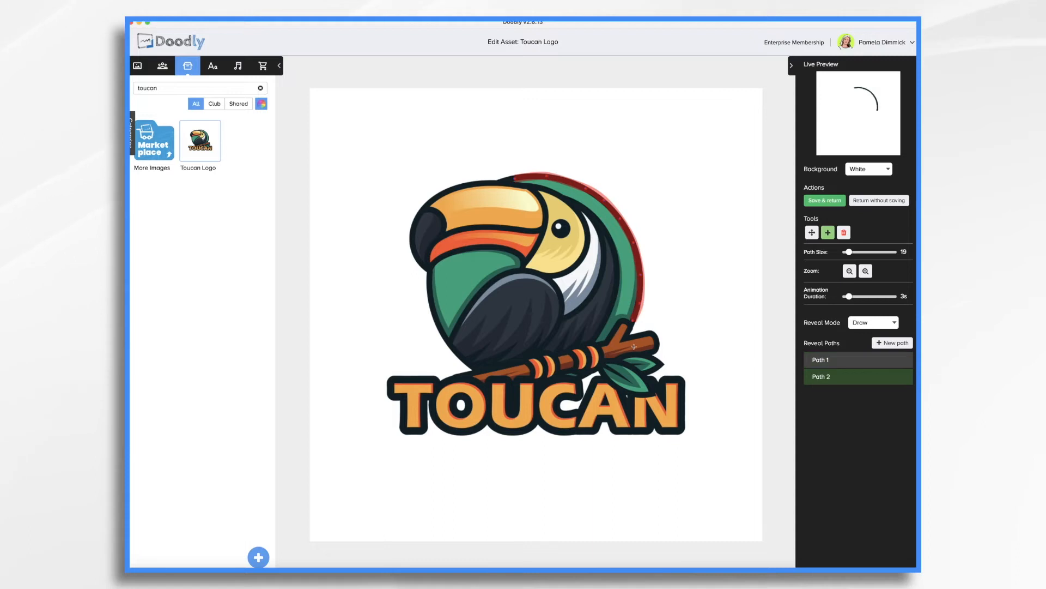
left_click(892, 342)
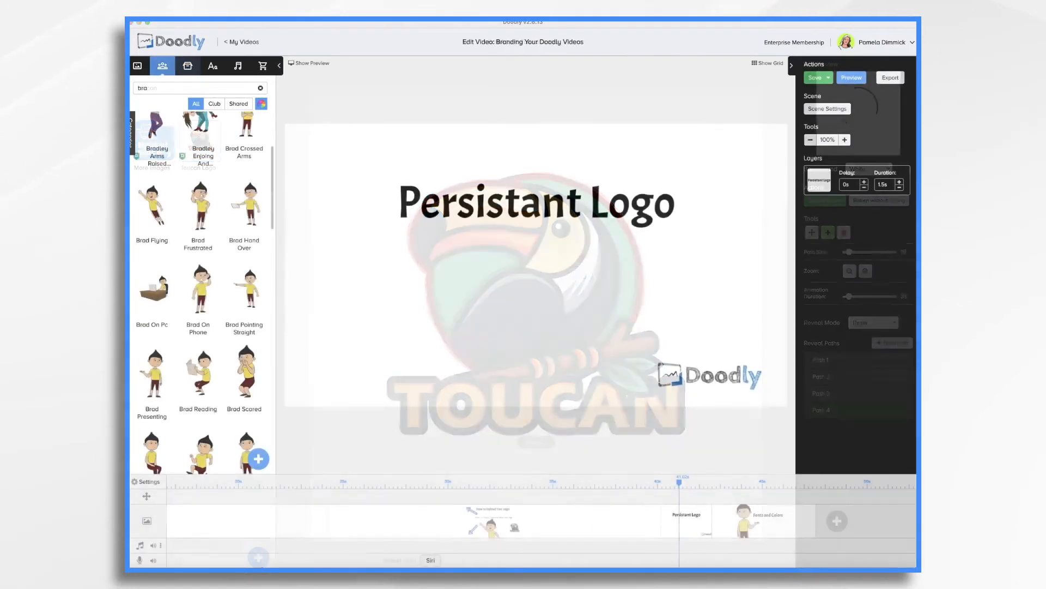
- In Video Settings, set the Toucan image as the custom watermark replacing the Doodly logo
left_click(816, 77)
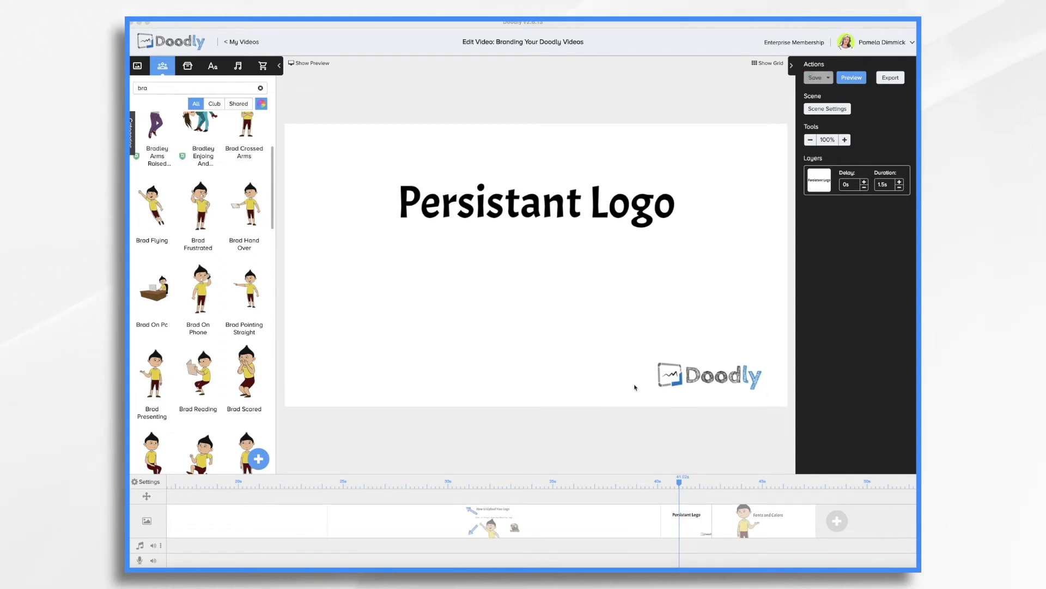
mouse_move(478, 334)
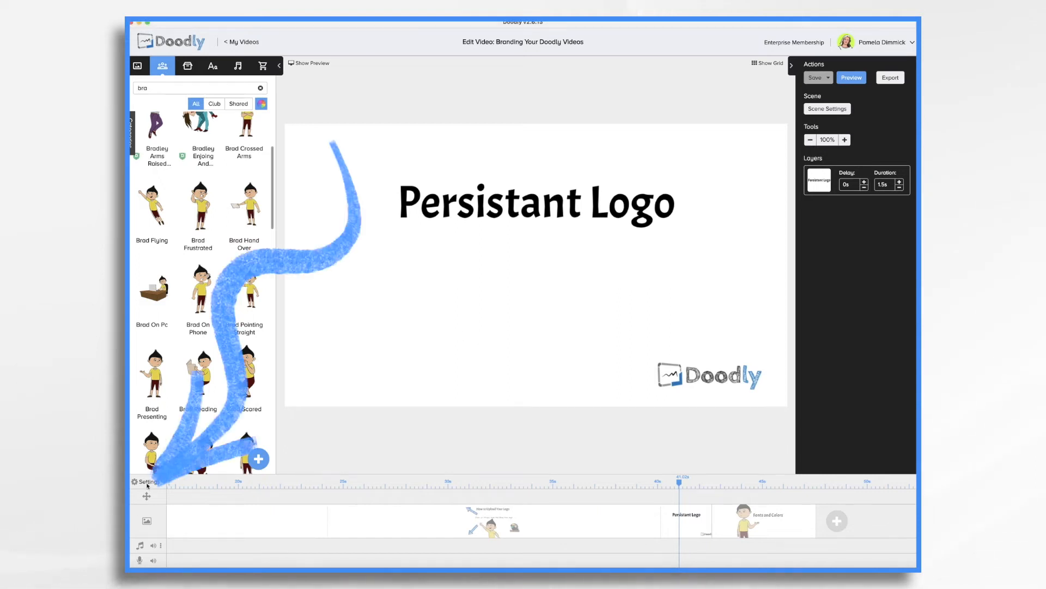
left_click(146, 482)
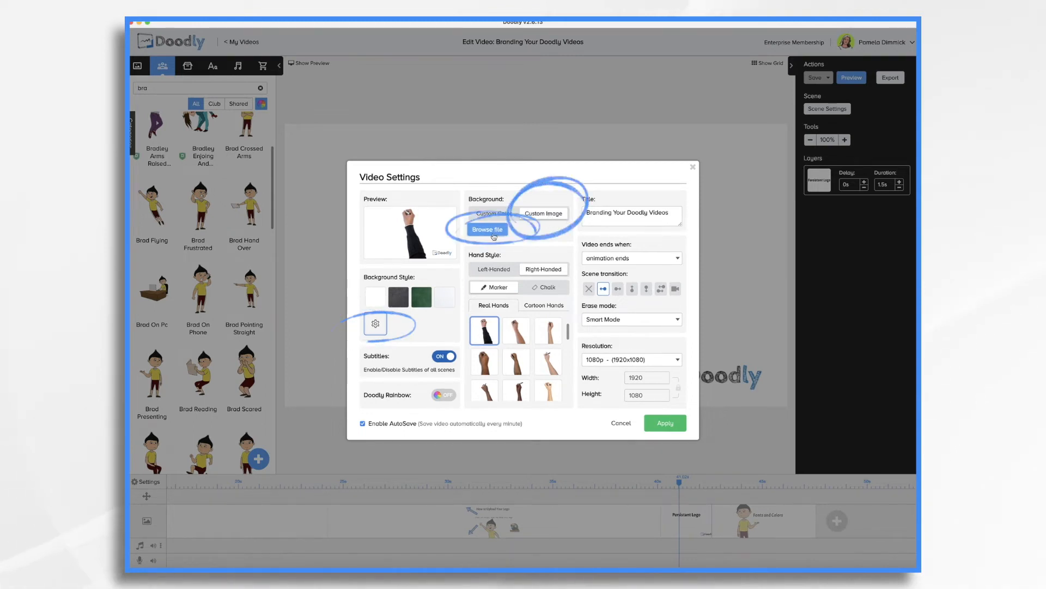
left_click(487, 229)
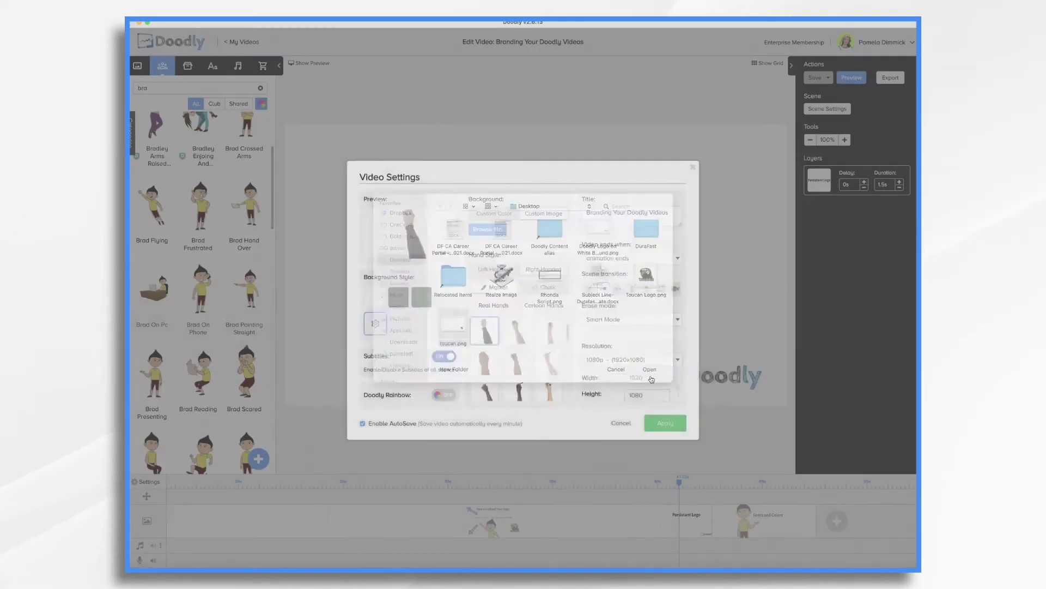
left_click(664, 423)
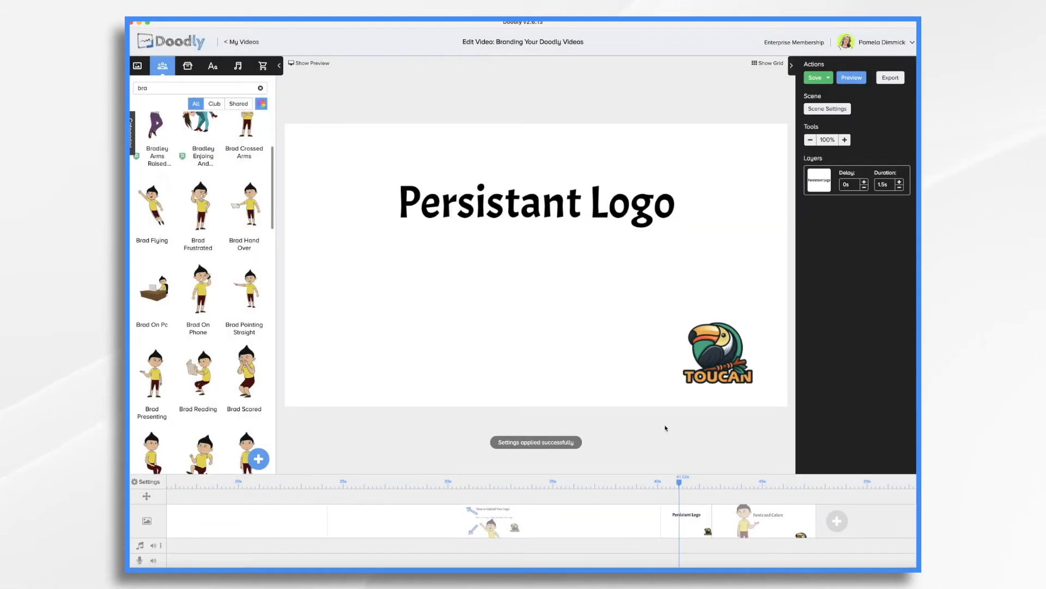
left_click(852, 77)
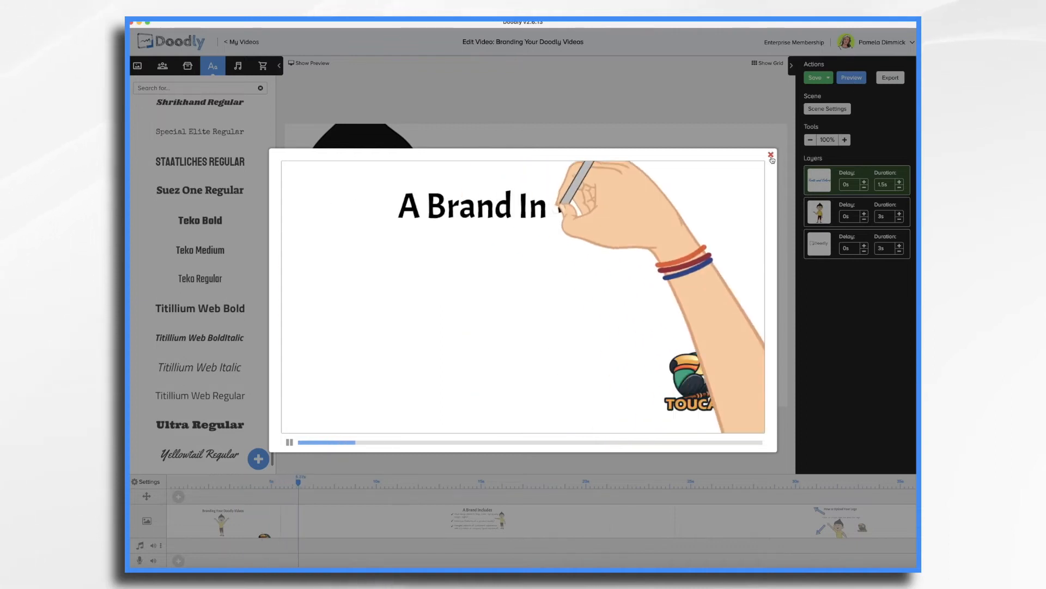
left_click(771, 154)
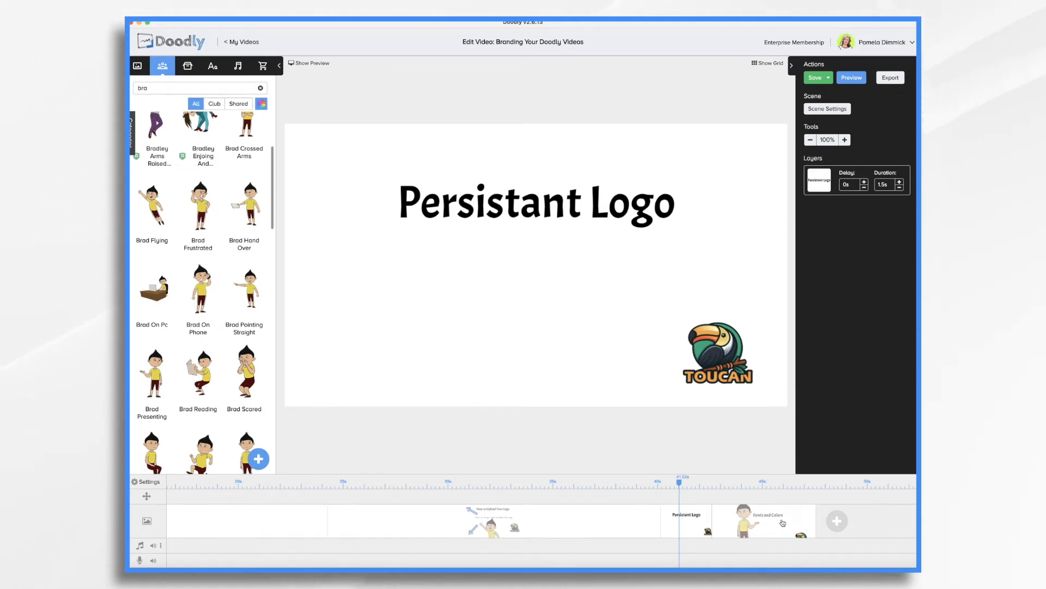
left_click(761, 521)
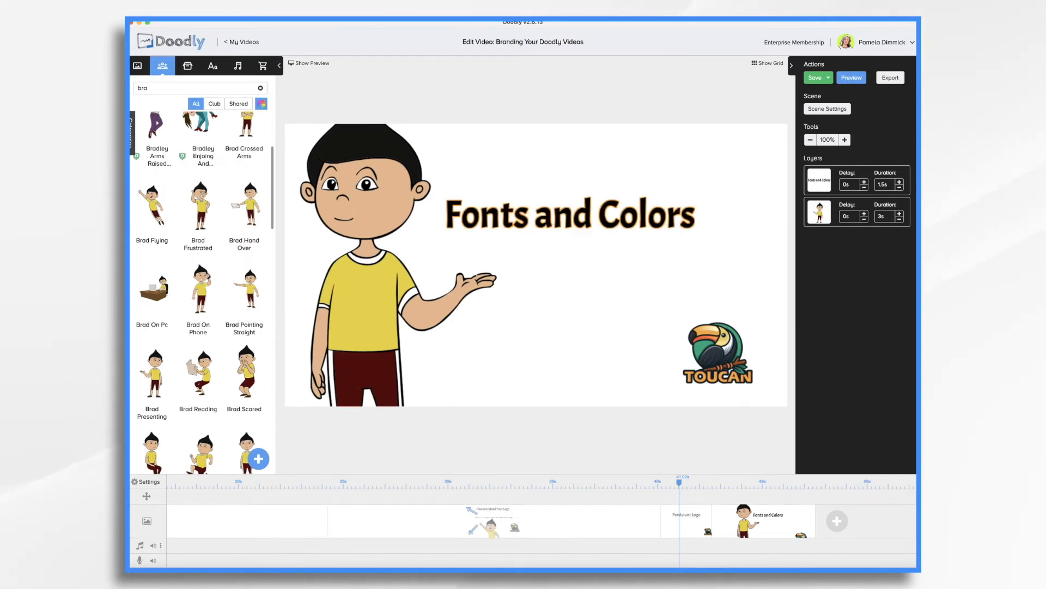
mouse_move(188, 65)
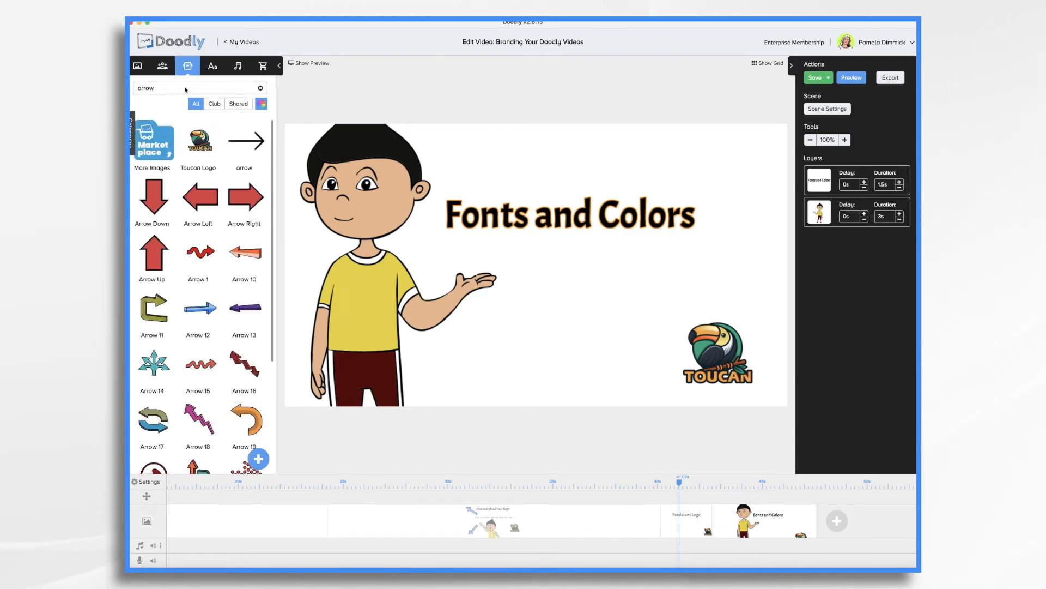
- Search the Images library for 'Doo' and place the Doodly logo under the title
type("Dood")
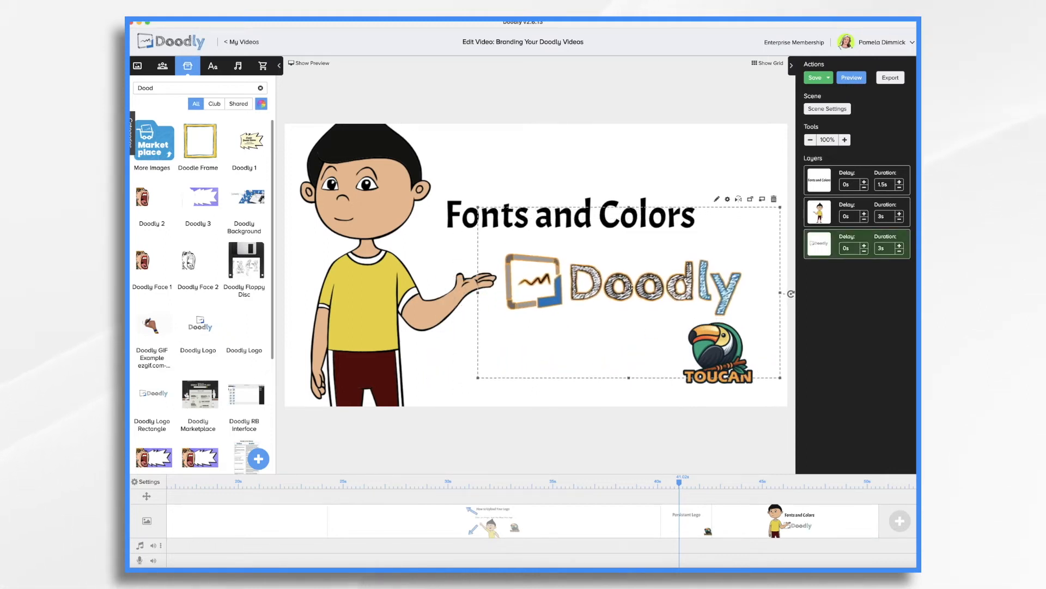
- Recolor the Fonts and Colors title to blue #0474BC via its Asset Settings
left_click(814, 78)
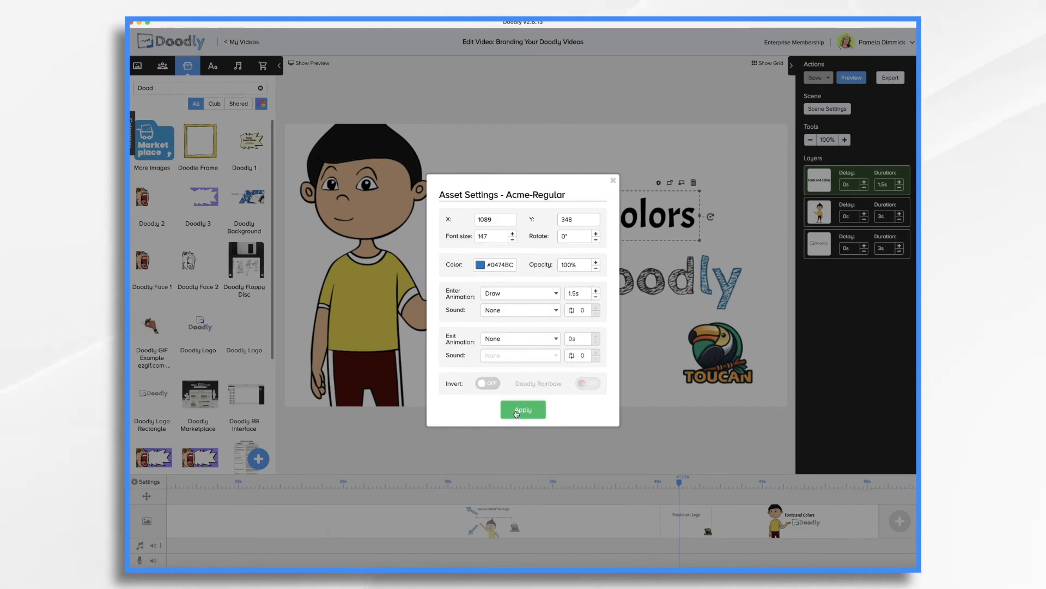
left_click(522, 409)
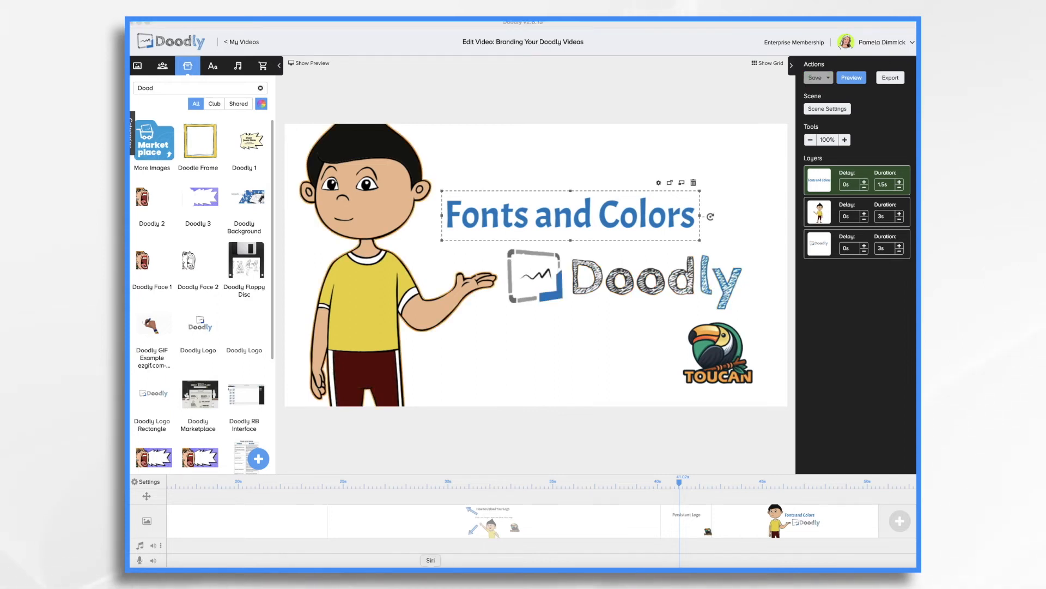
- Try handwritten, serif italic and script fonts on the title, confirming the replacement
left_click(213, 65)
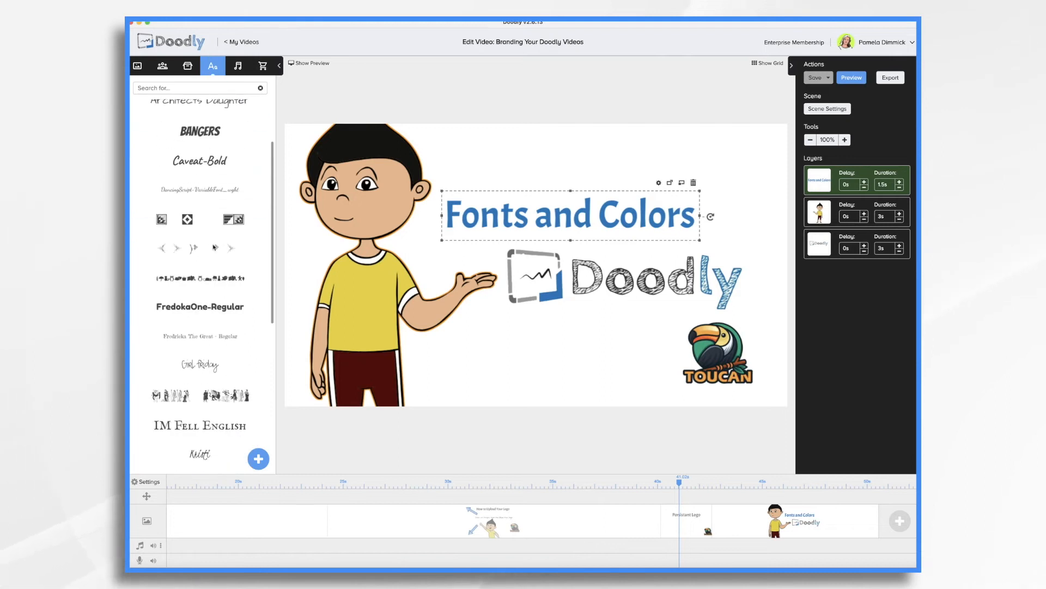
scroll("down", 3)
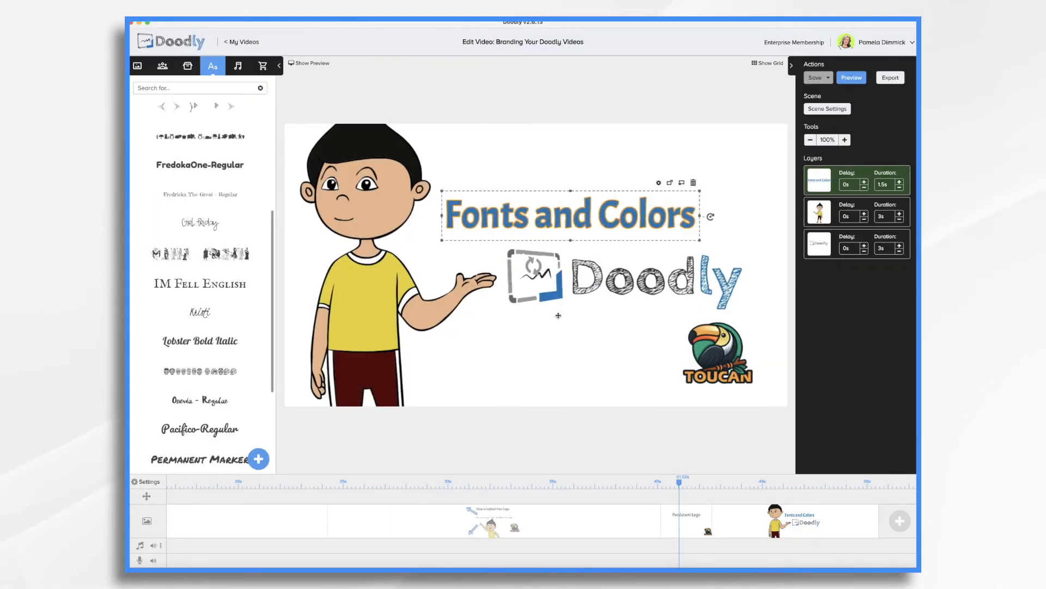
left_click(199, 237)
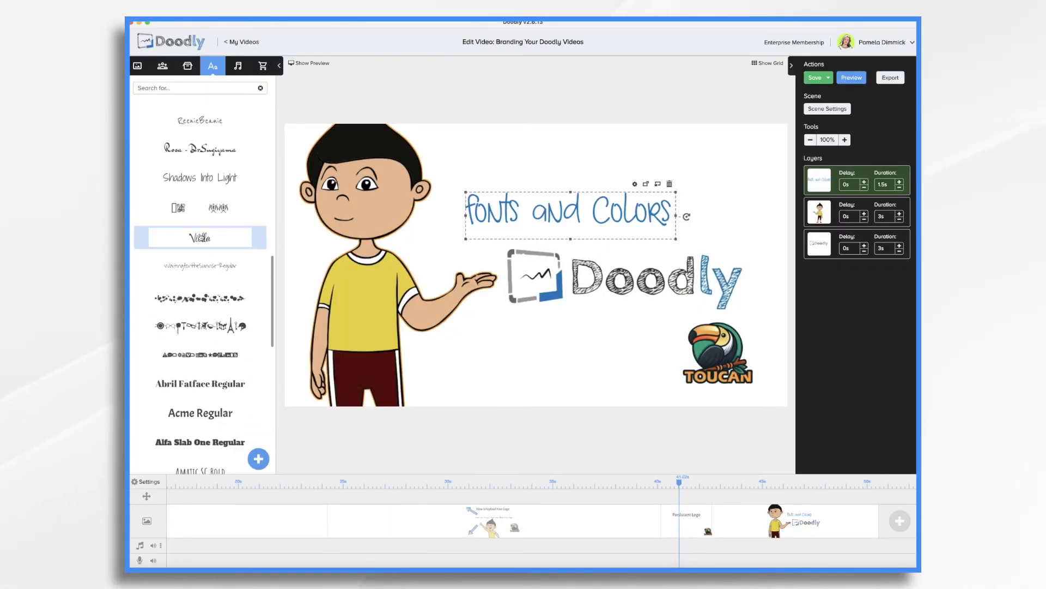
left_click(199, 373)
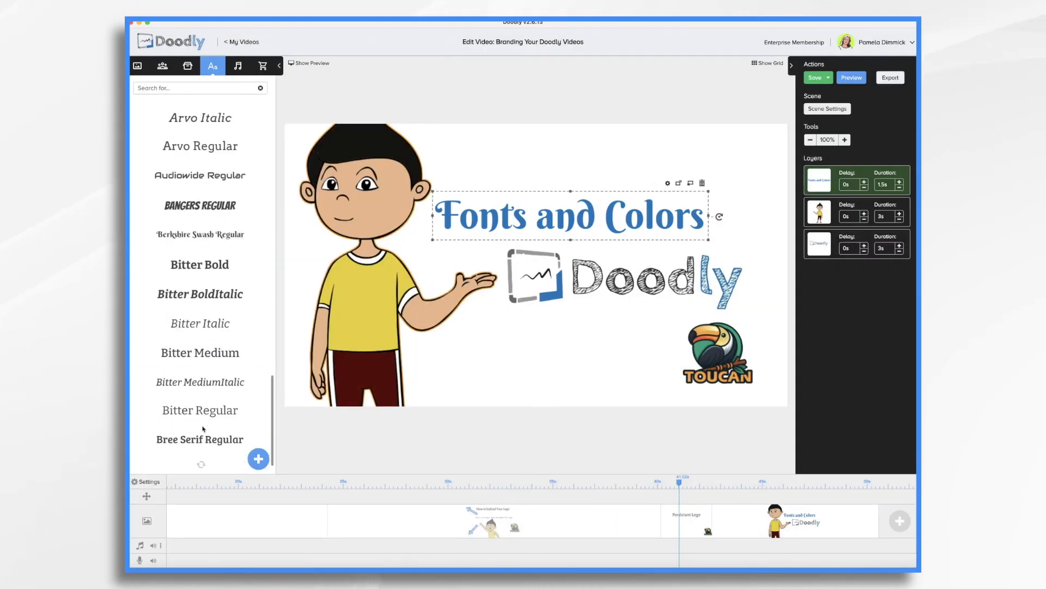
scroll("down", 3)
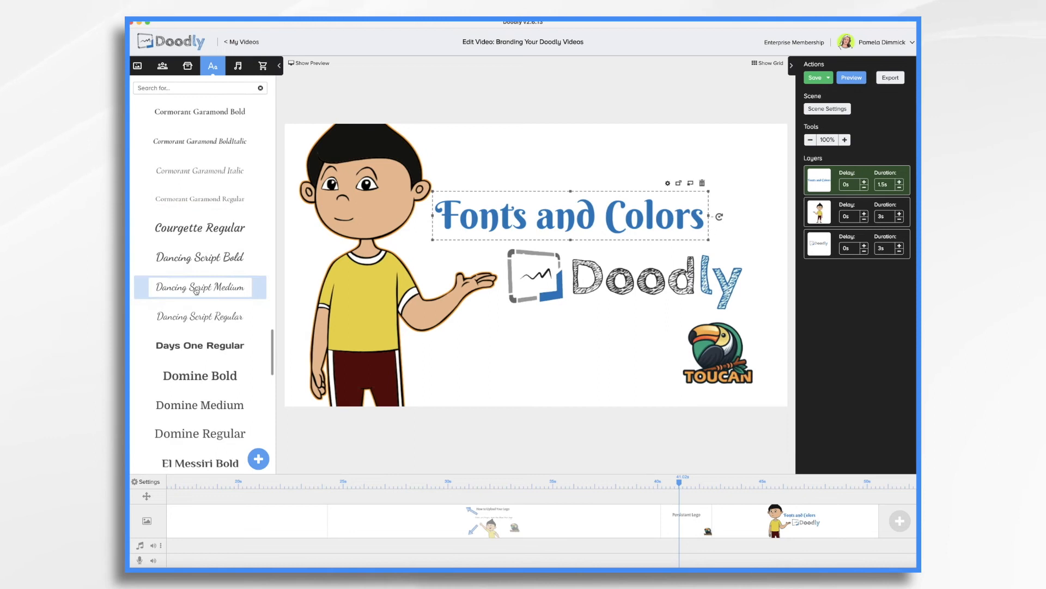
left_click(815, 77)
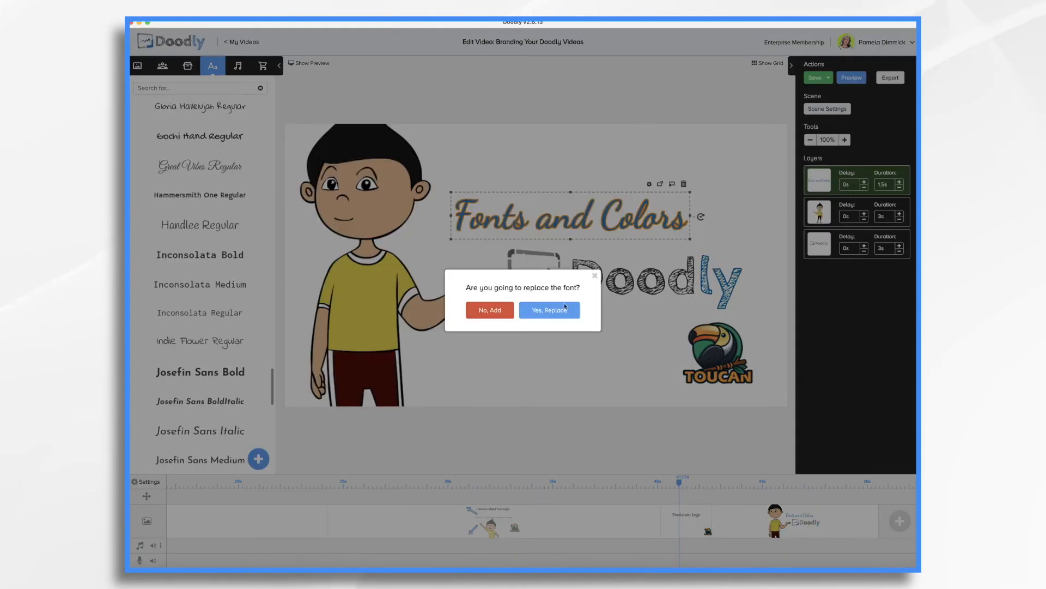
left_click(549, 310)
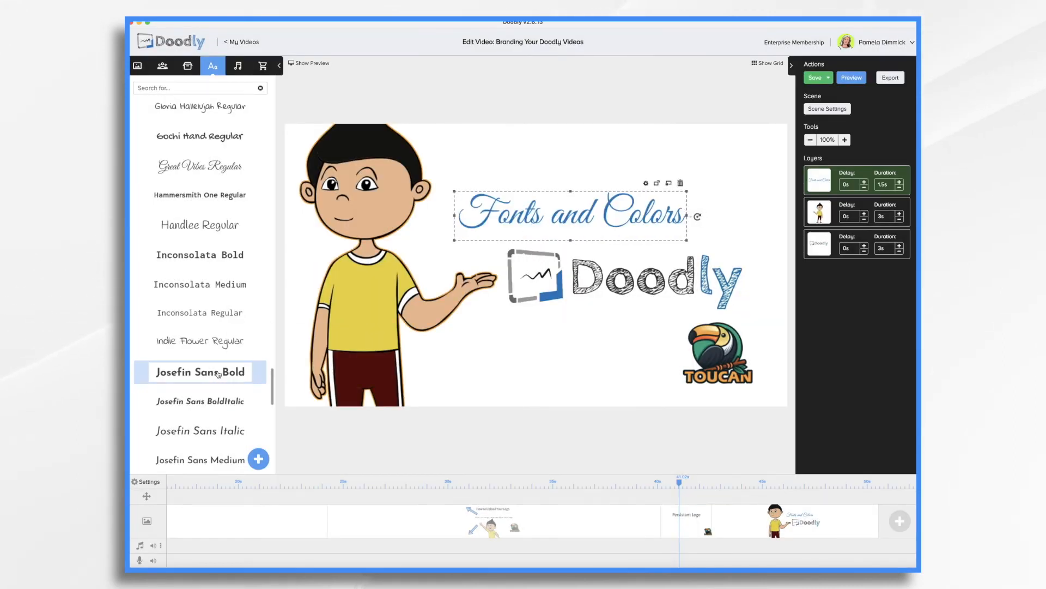
- Try bold sans-serif, handwritten, thin script and bolder script fonts on the title
left_click(198, 371)
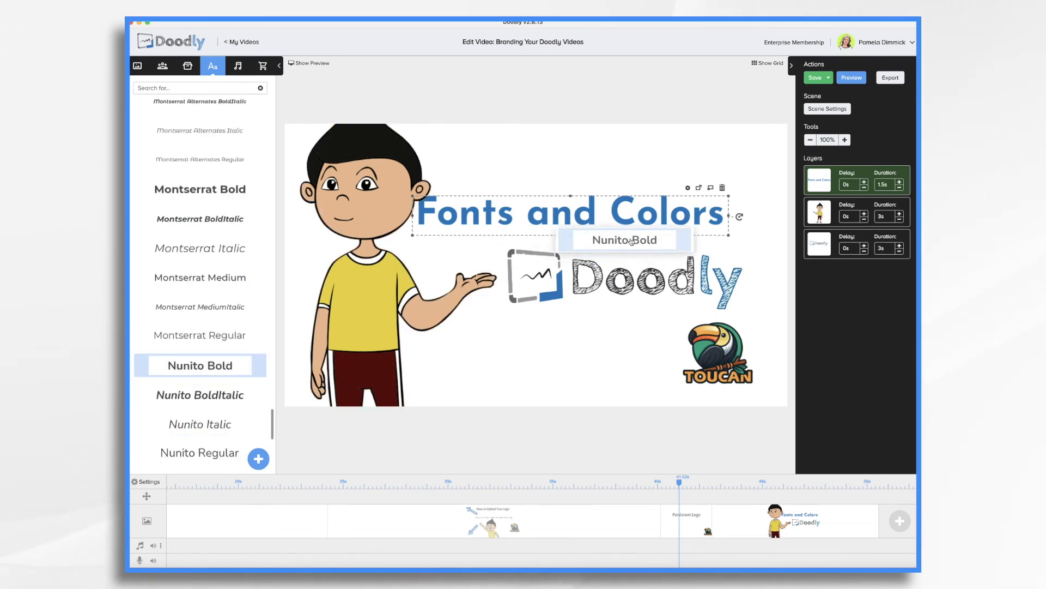
mouse_move(563, 312)
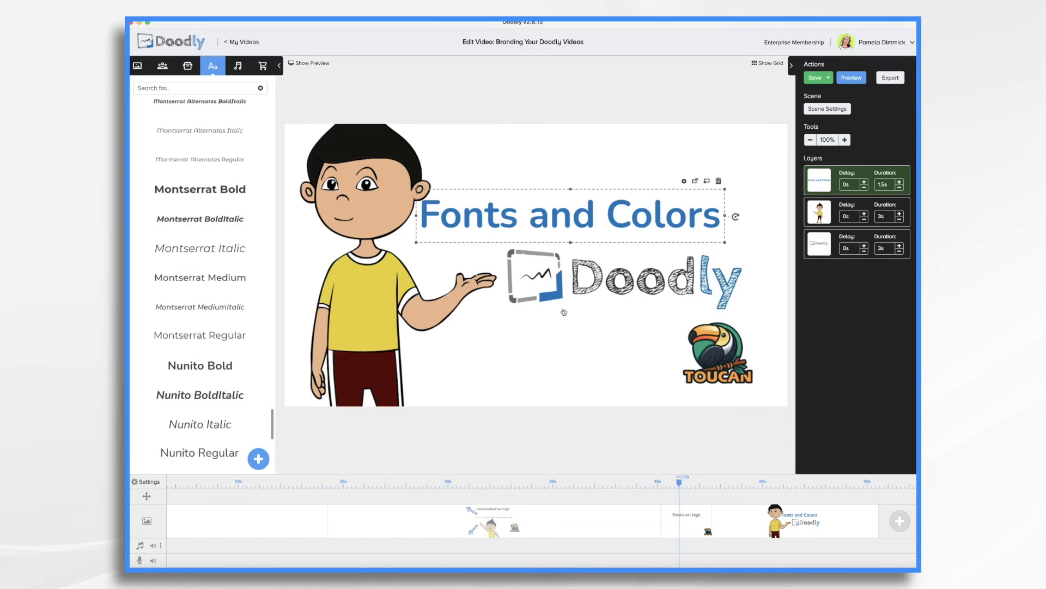
scroll("down", 3)
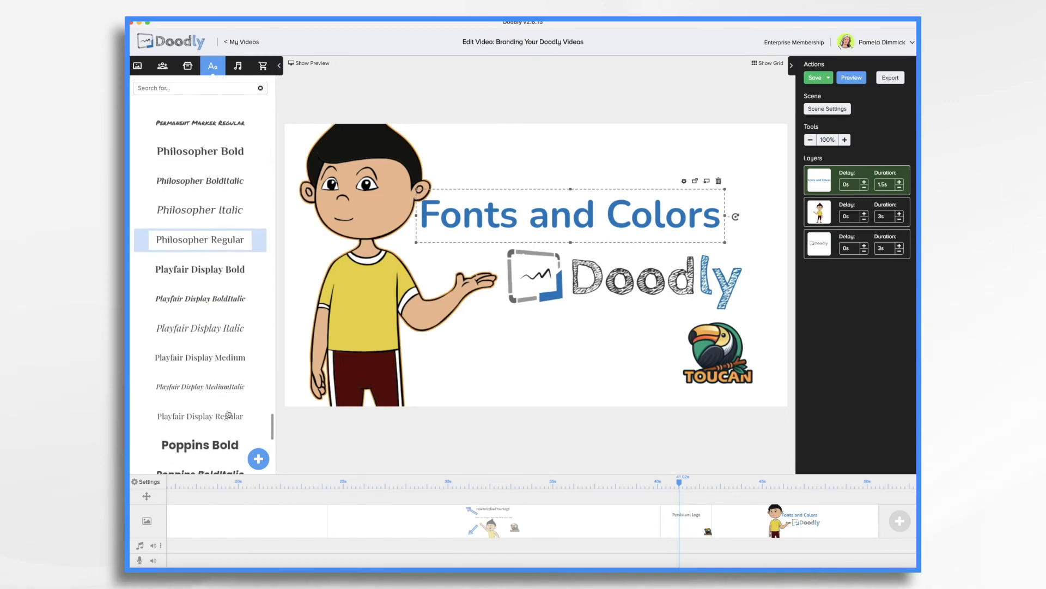
scroll("down", 3)
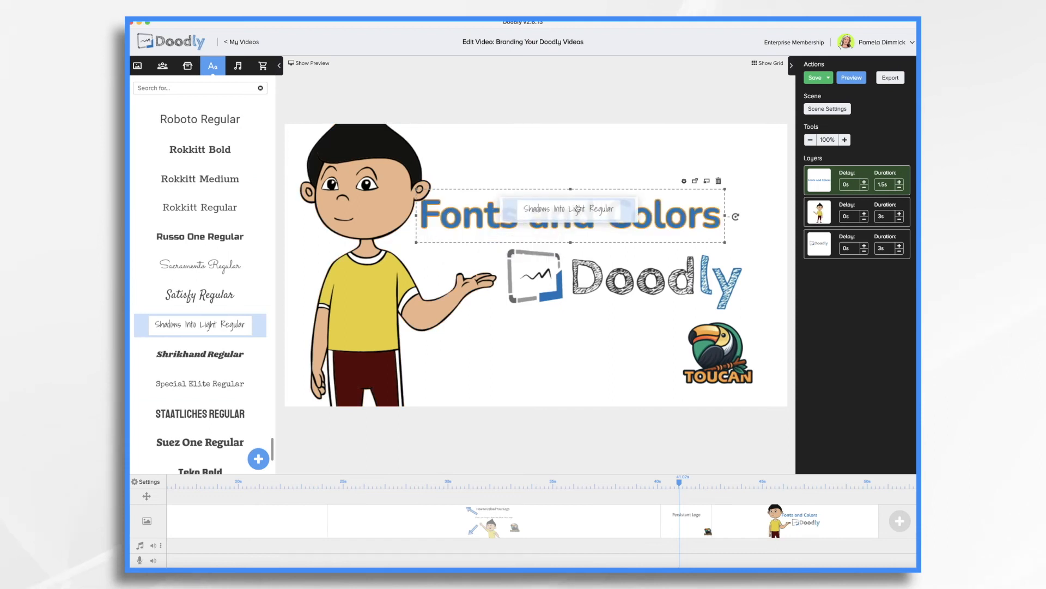
left_click(198, 266)
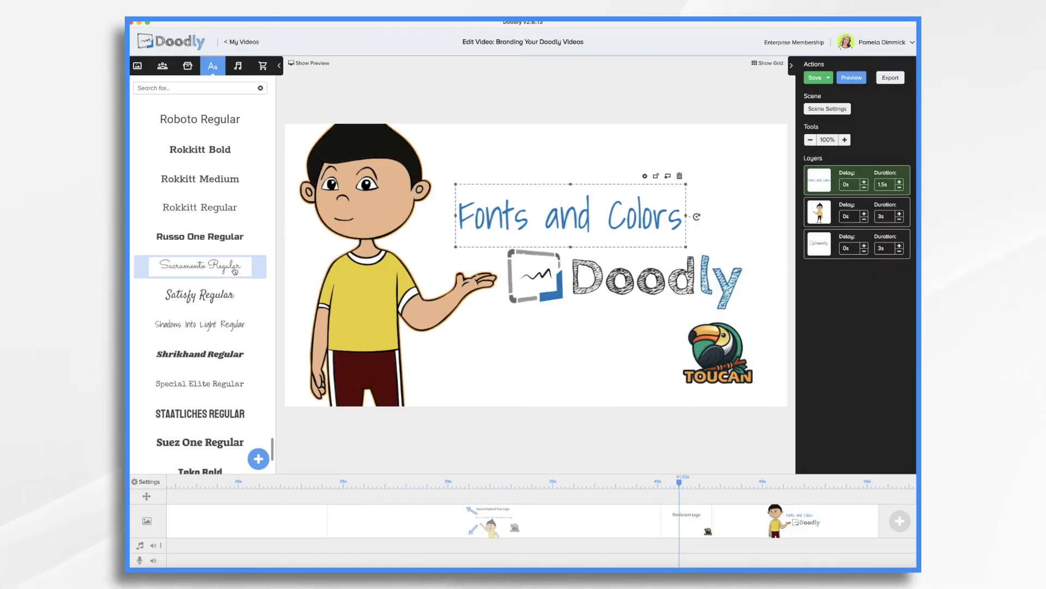
left_click(200, 265)
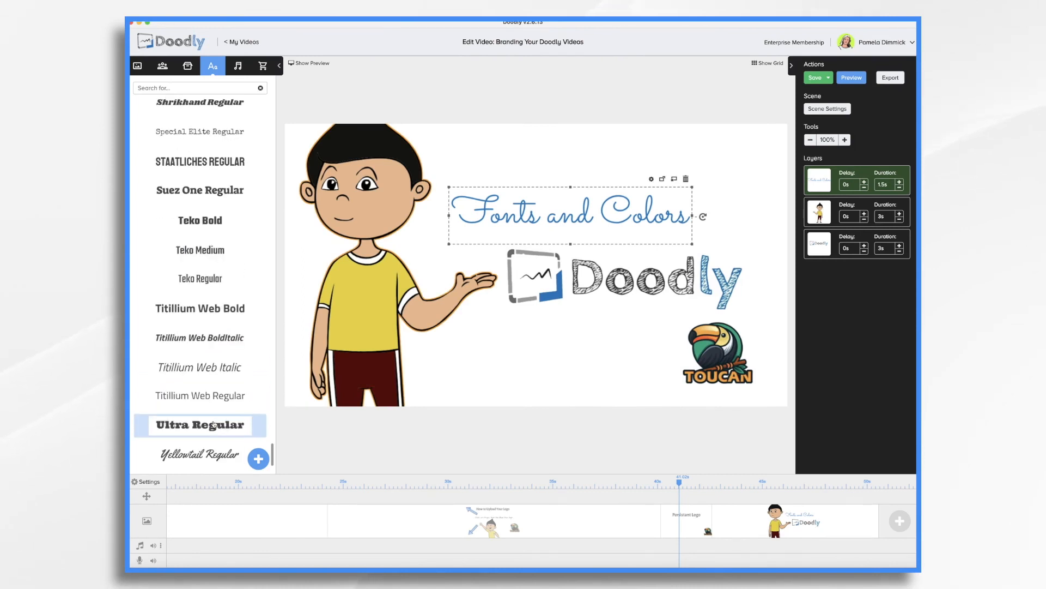
left_click(198, 424)
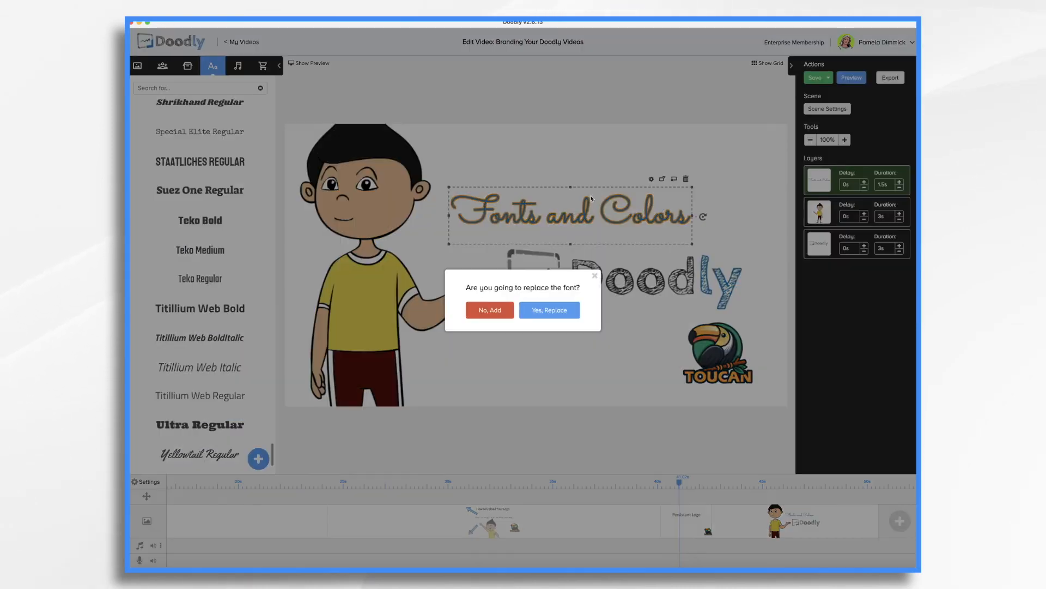
- Confirm the bolder script font and apply the video settings with the chosen hand style
left_click(550, 309)
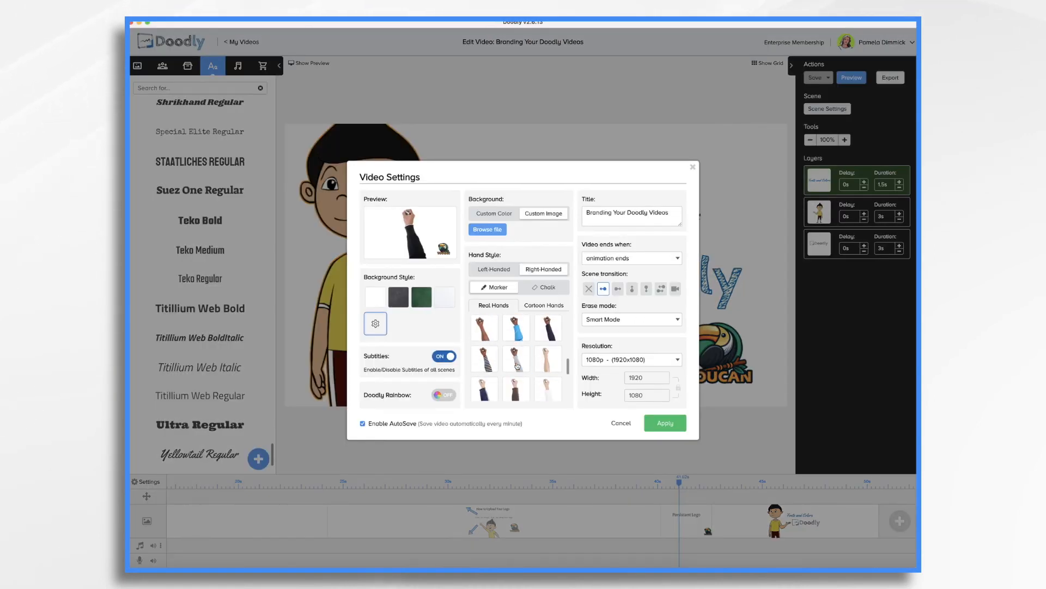
left_click(665, 423)
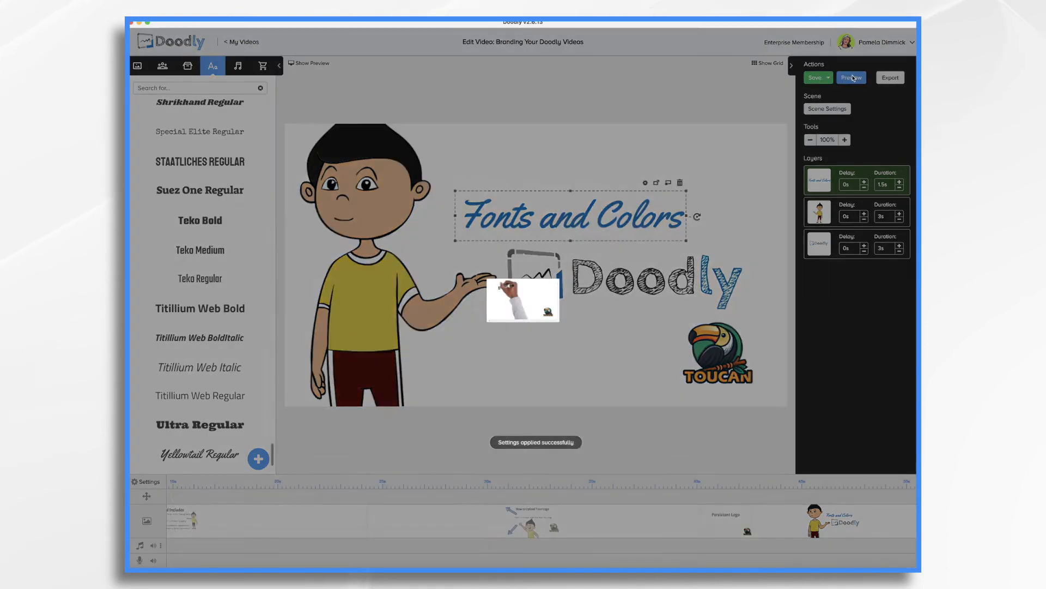
- Preview the branding video from the opening scene, pausing and reopening the preview
left_click(851, 78)
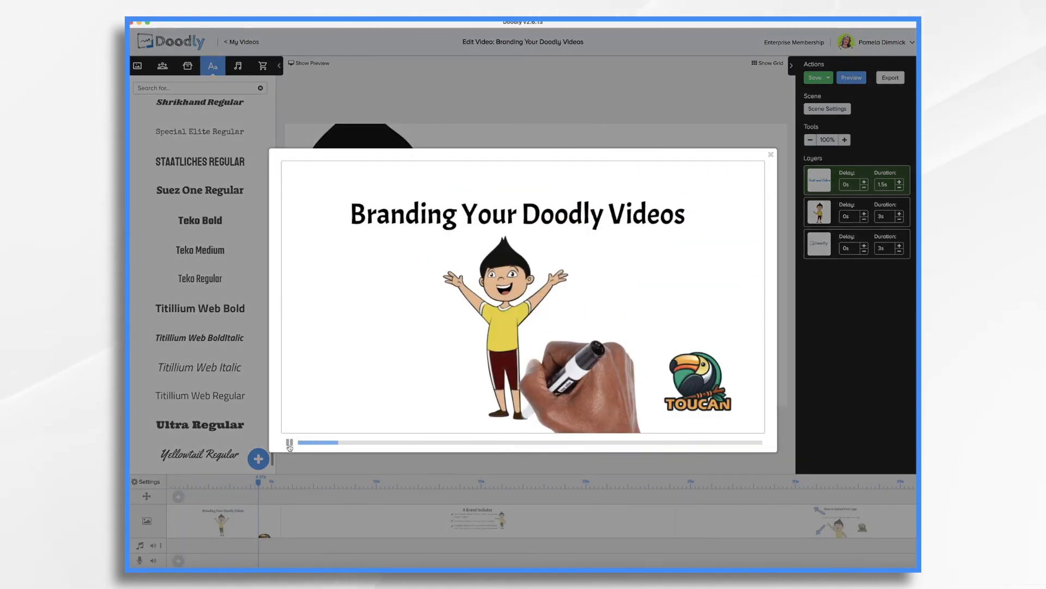
left_click(289, 442)
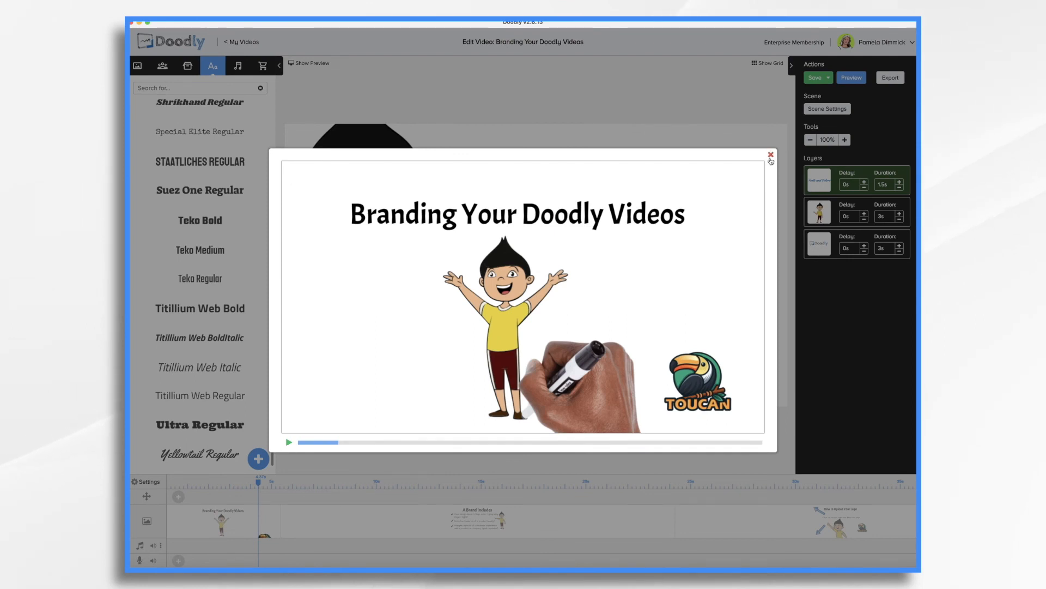
left_click(290, 441)
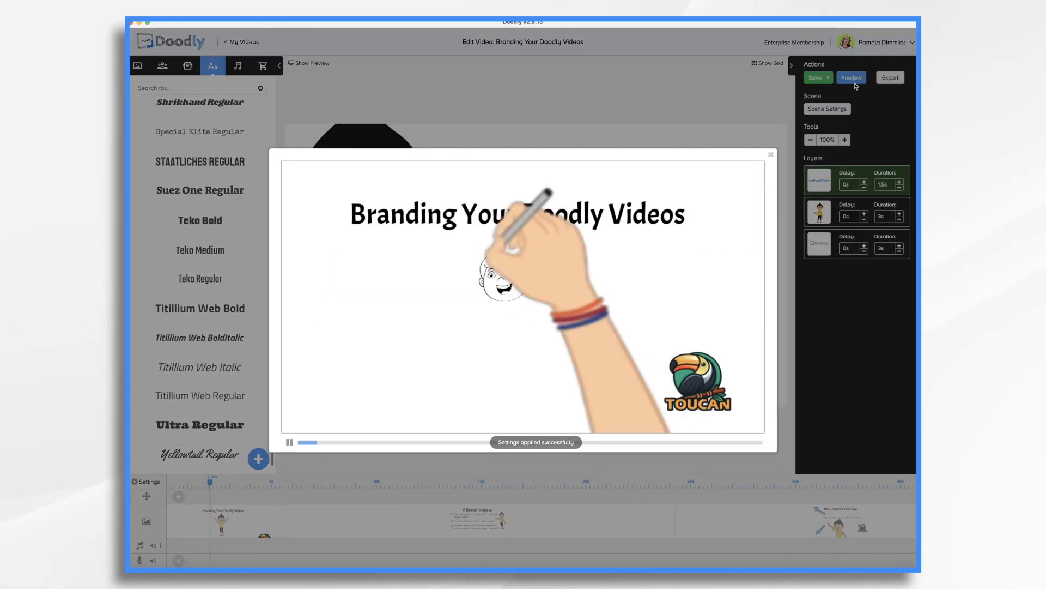